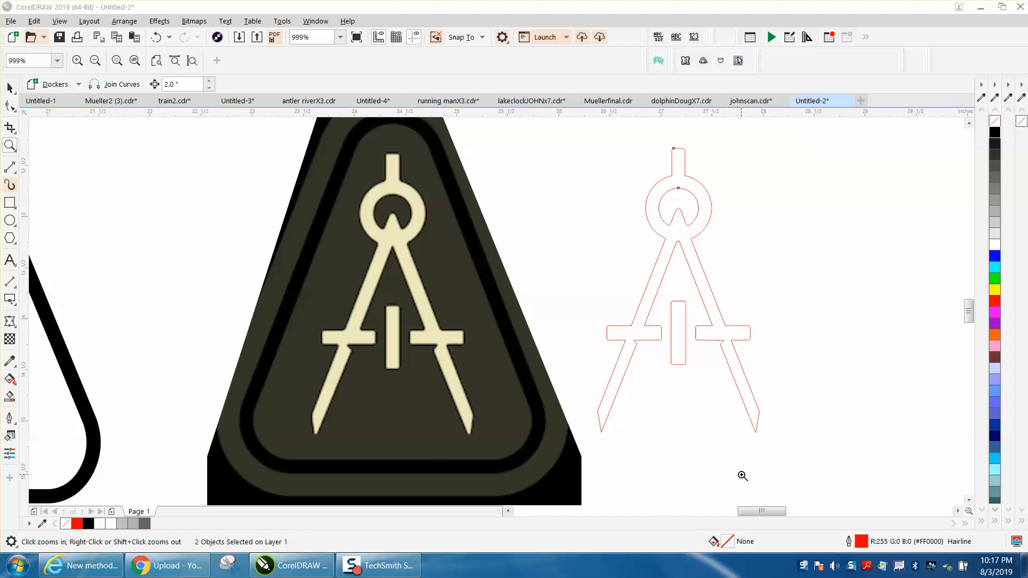
pyautogui.moveTo(348, 273)
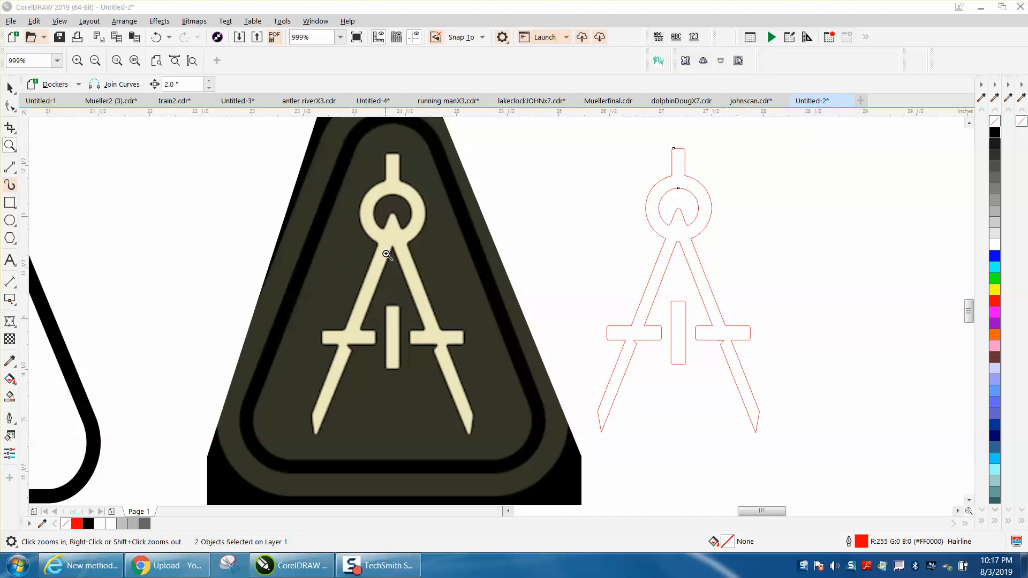
pyautogui.moveTo(419, 331)
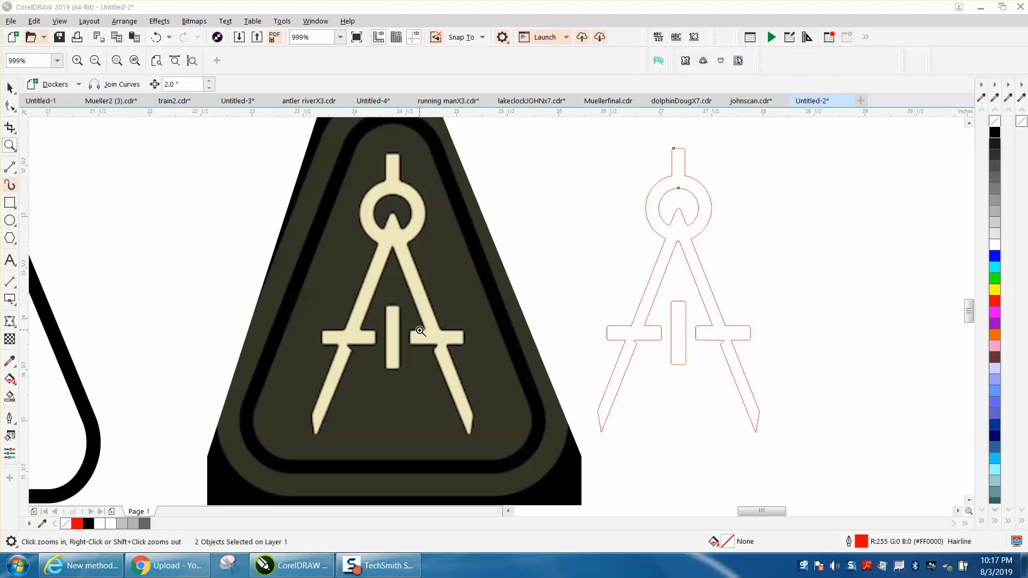
pyautogui.moveTo(459, 264)
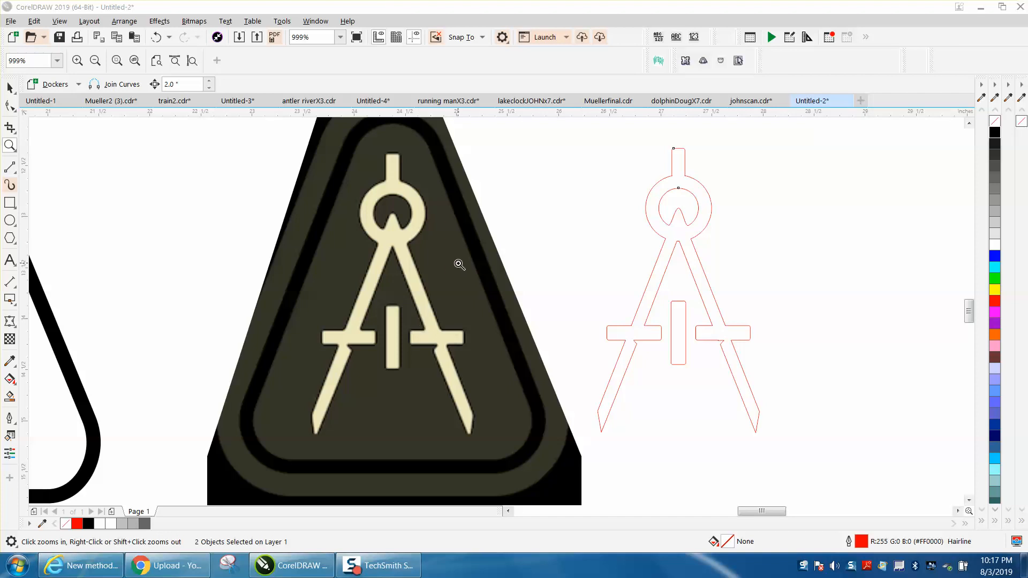
pyautogui.moveTo(439, 267)
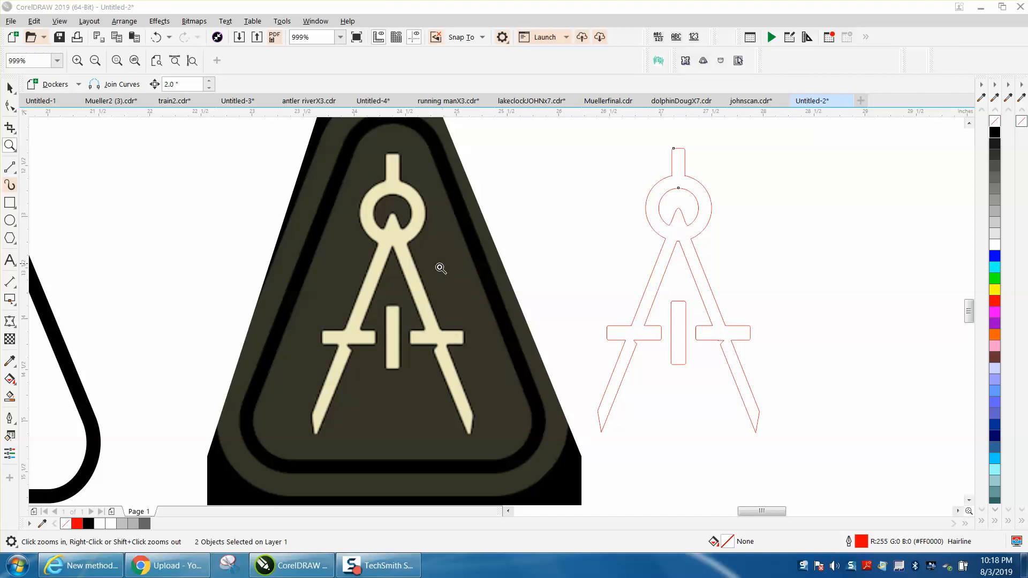
# Step: Lock the bitmap and draw a rounded rectangle over the compass's small centre bar
pyautogui.click(440, 268)
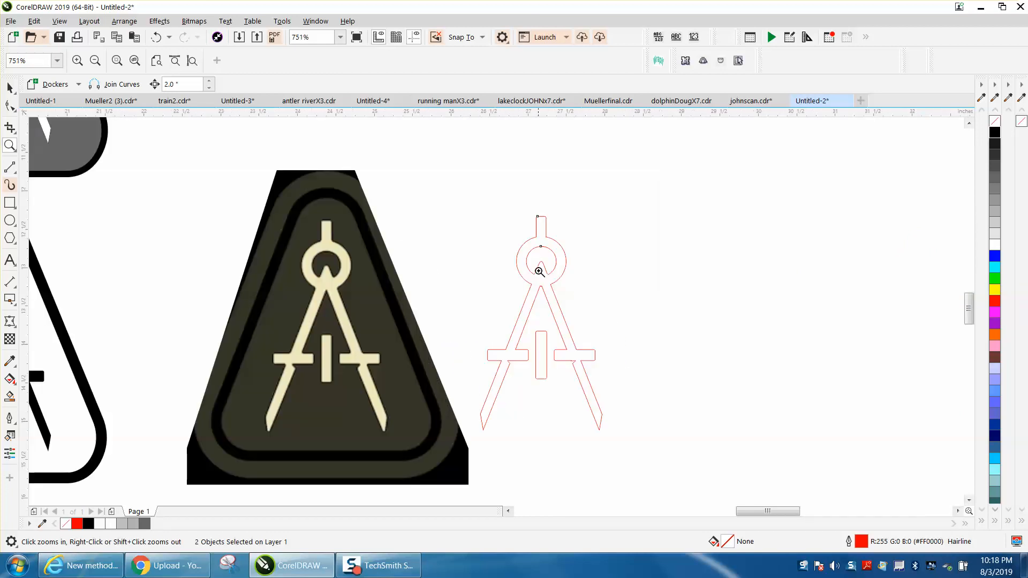
pyautogui.moveTo(253, 215)
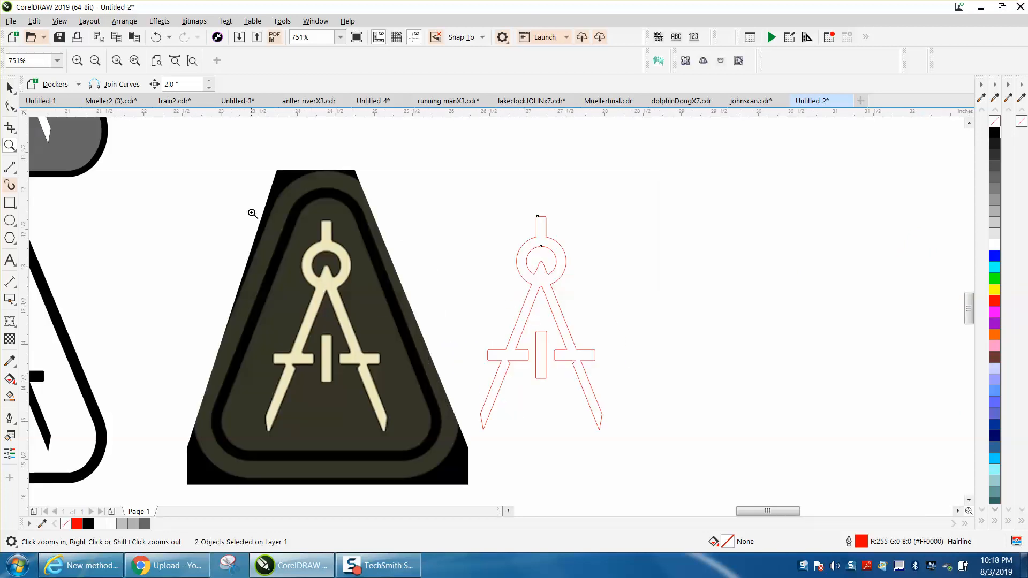
pyautogui.click(252, 213)
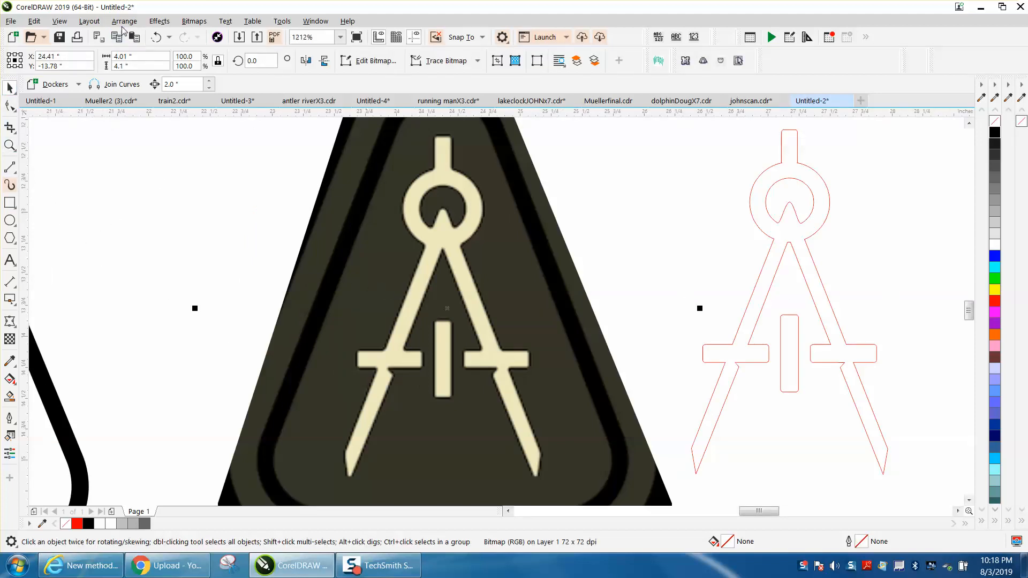
pyautogui.click(124, 21)
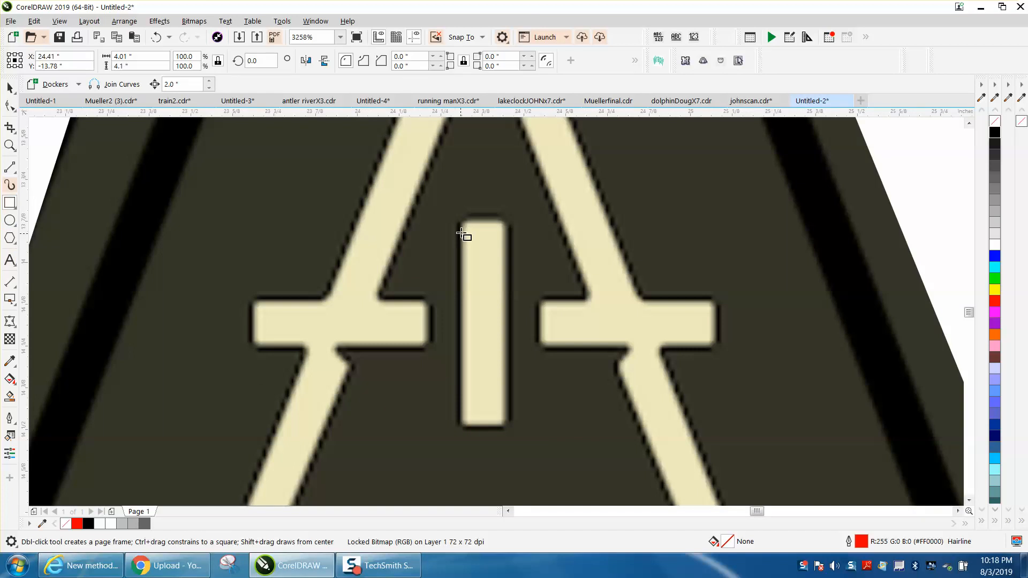
pyautogui.moveTo(463, 234); pyautogui.dragTo(498, 426)
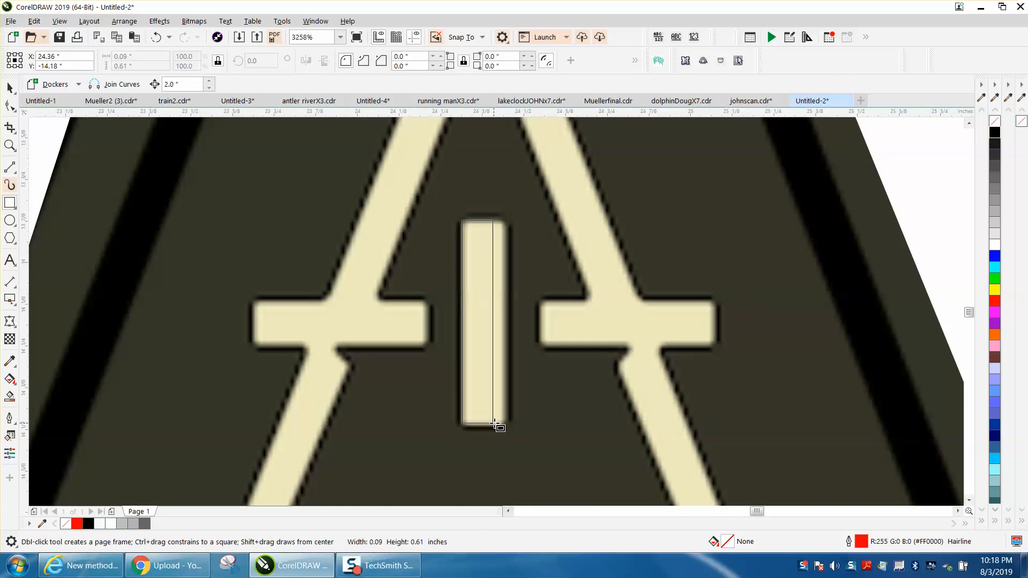
pyautogui.click(484, 422)
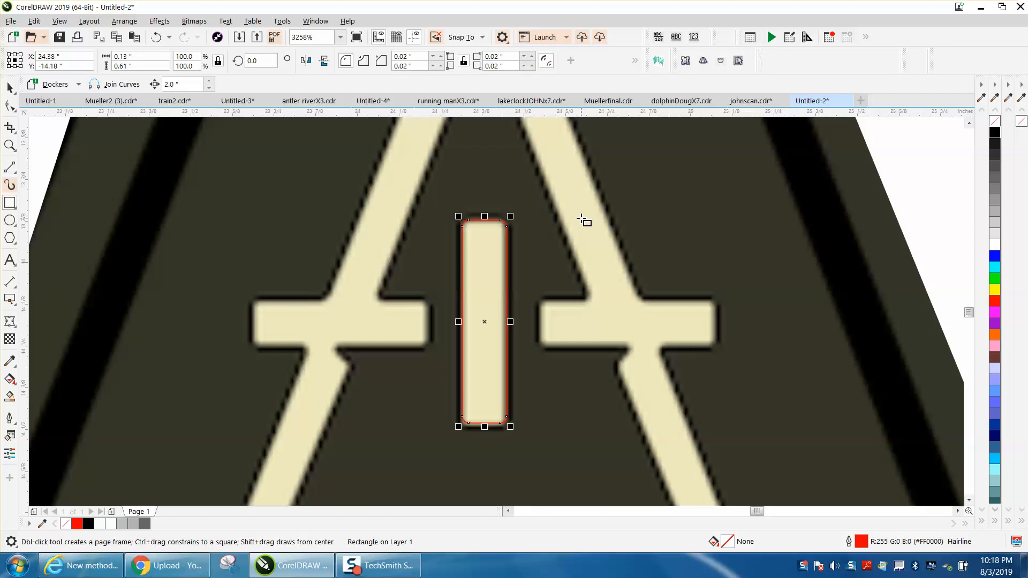
pyautogui.moveTo(294, 74)
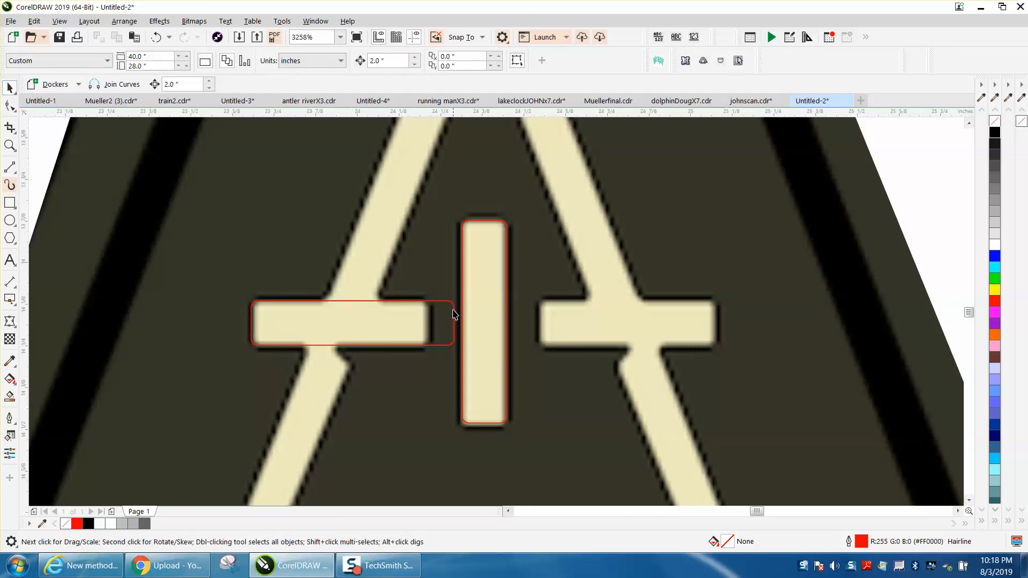
# Step: Fit the rectangle to the left crossbar and place a duplicate over the right crossbar
pyautogui.moveTo(452, 321); pyautogui.dragTo(438, 321)
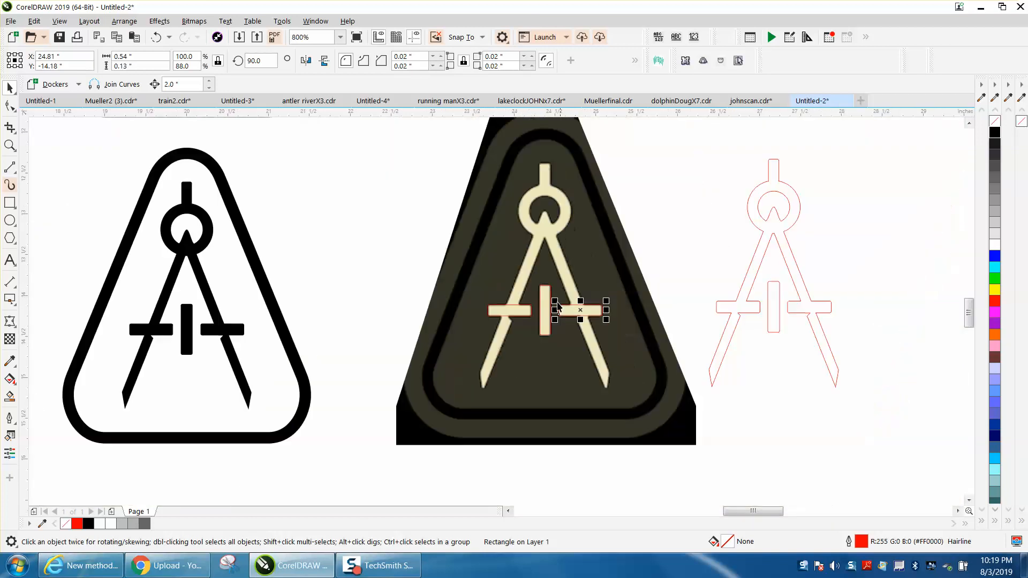
pyautogui.moveTo(580, 309); pyautogui.dragTo(648, 309)
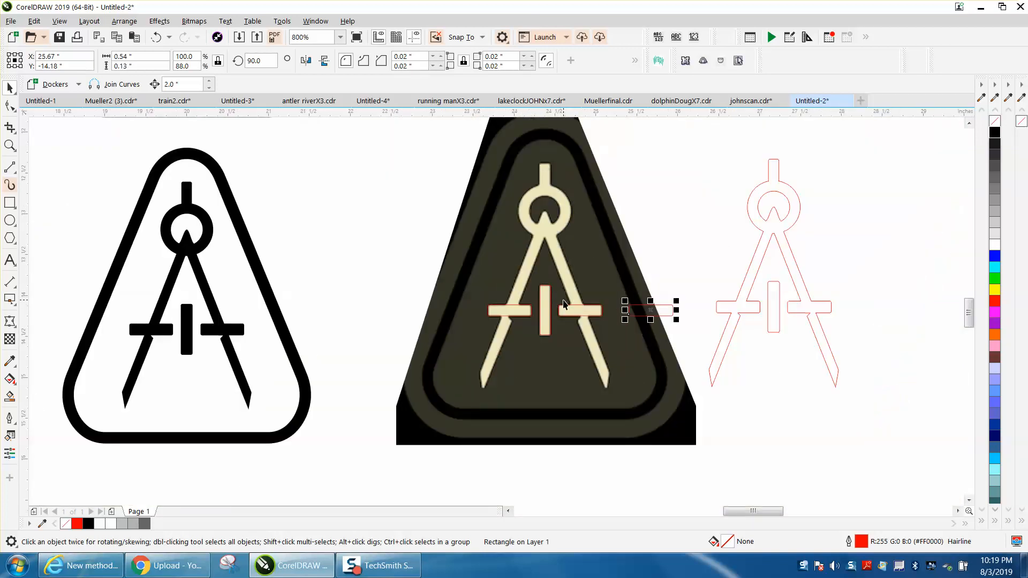
pyautogui.click(259, 59)
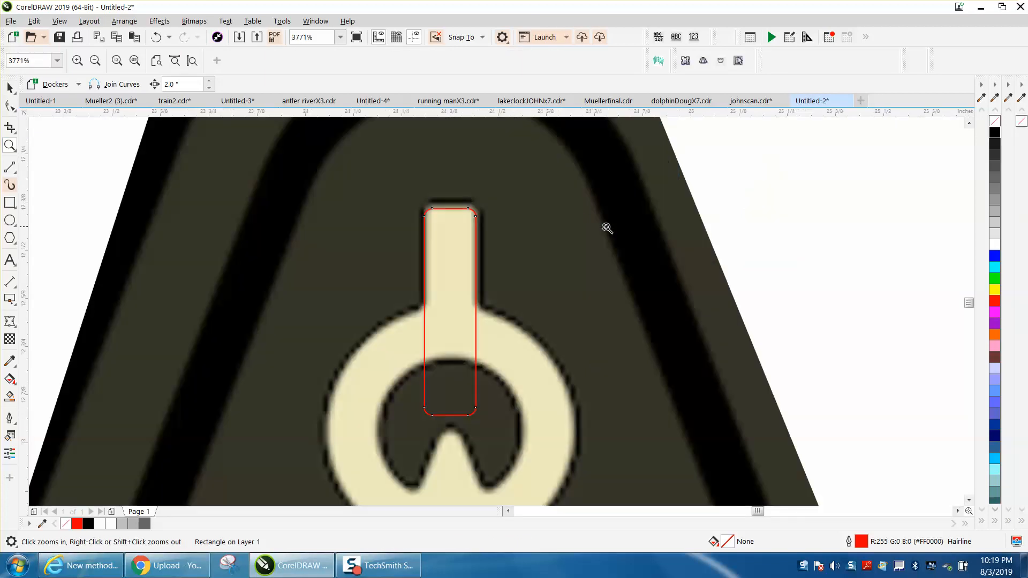
pyautogui.moveTo(432, 231)
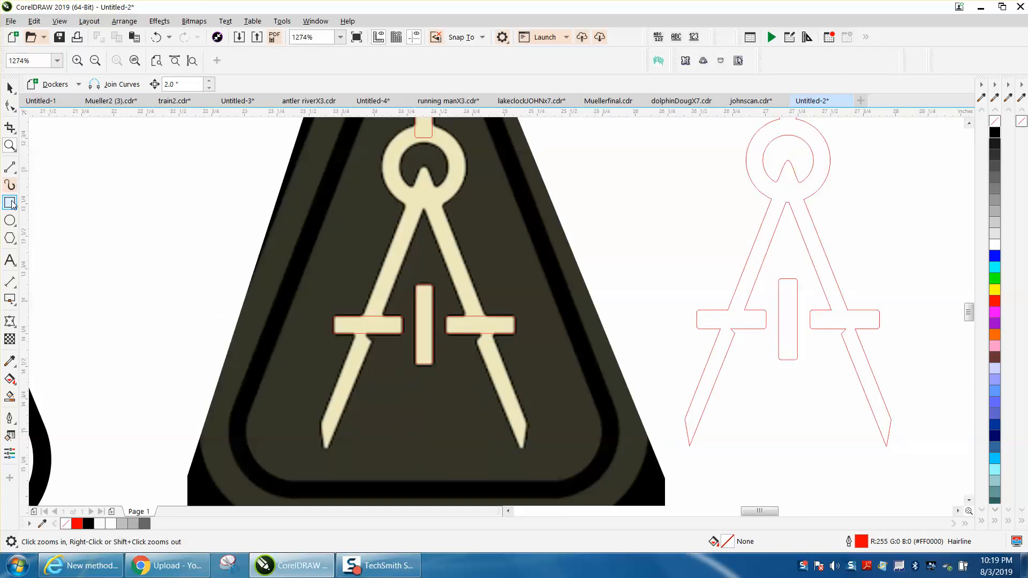
# Step: Draw a long thin rectangle beside the artwork and set its width to 0.13
pyautogui.moveTo(211, 194); pyautogui.dragTo(216, 373)
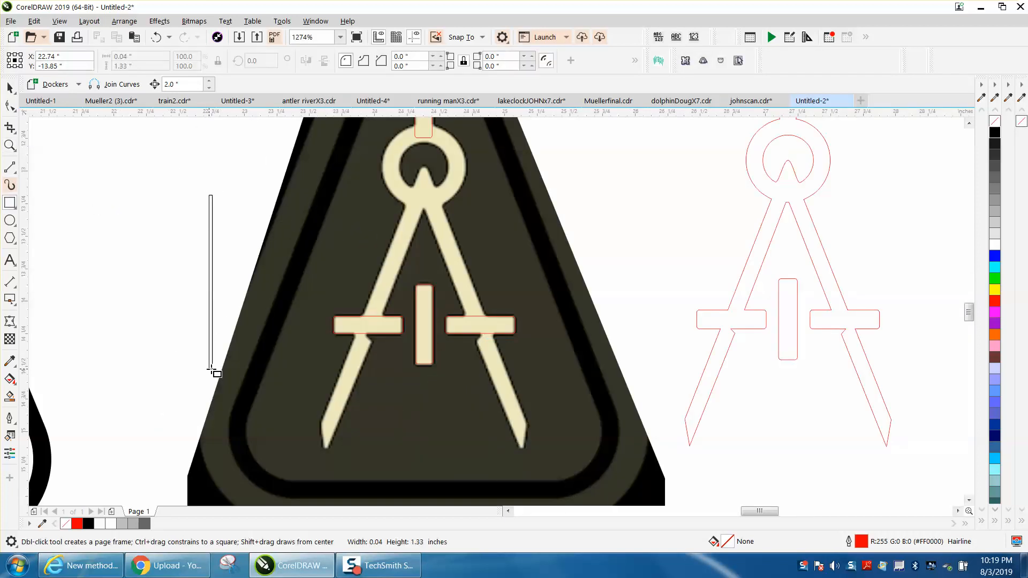
pyautogui.moveTo(211, 370); pyautogui.dragTo(228, 410)
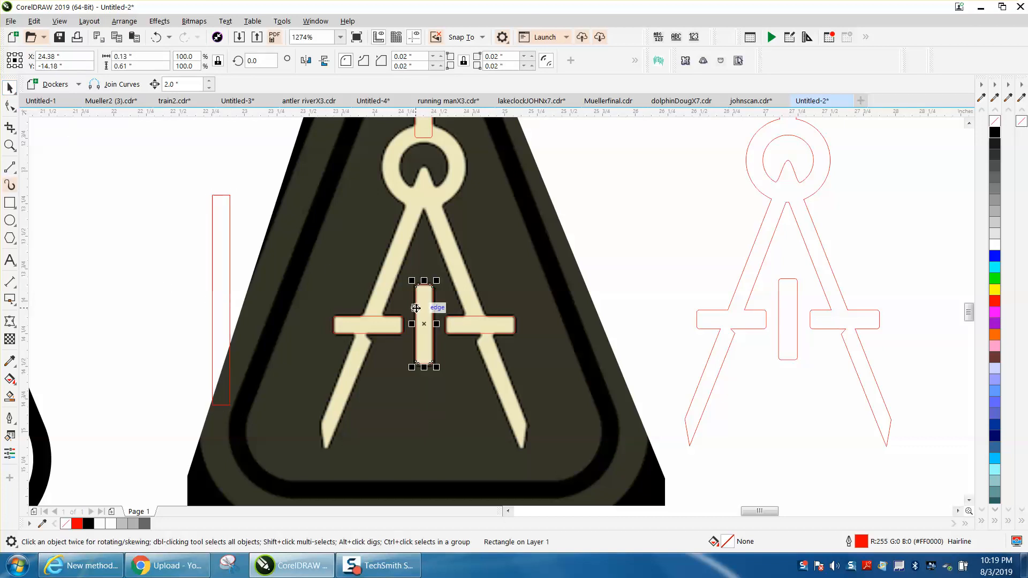
pyautogui.moveTo(223, 211)
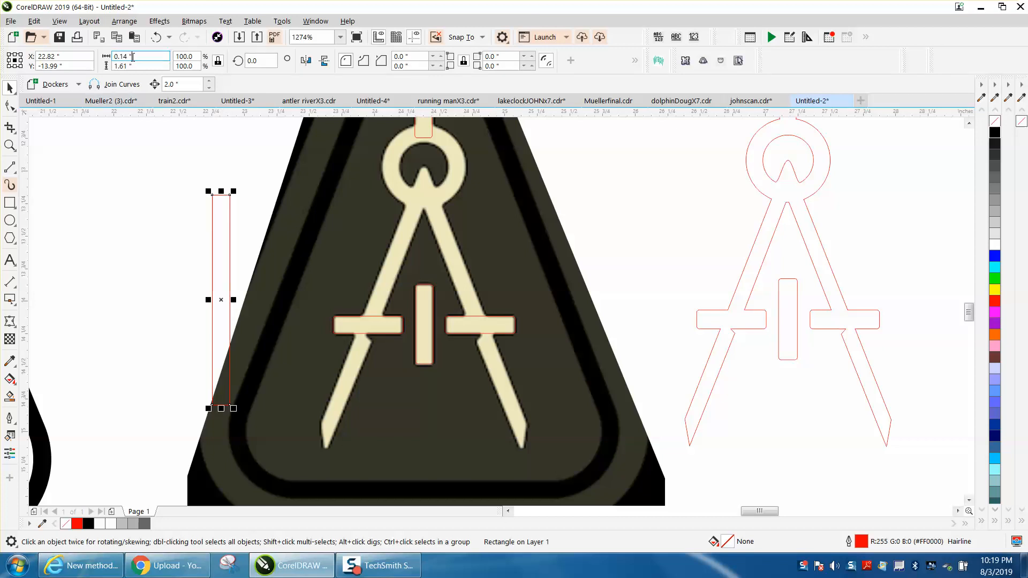
pyautogui.write('0.13')
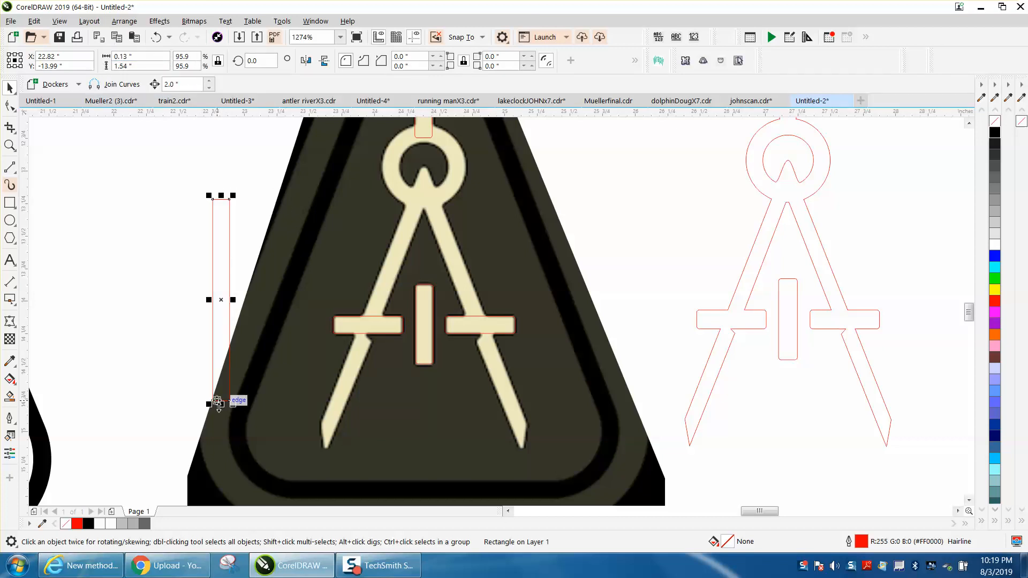
# Step: Move the thin rectangle onto the left leg and stretch it to span the leg
pyautogui.moveTo(221, 403); pyautogui.dragTo(226, 454)
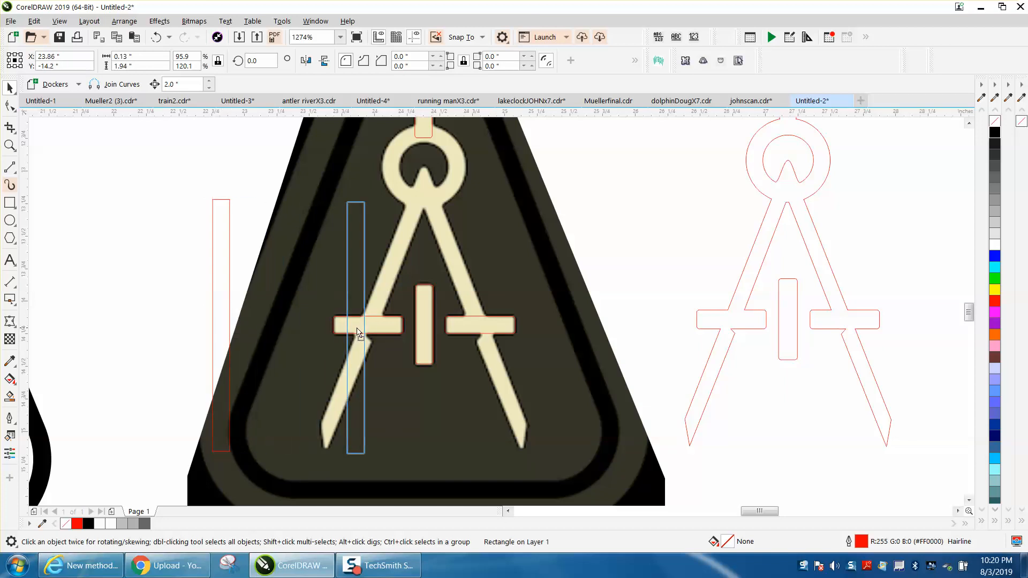
pyautogui.click(357, 330)
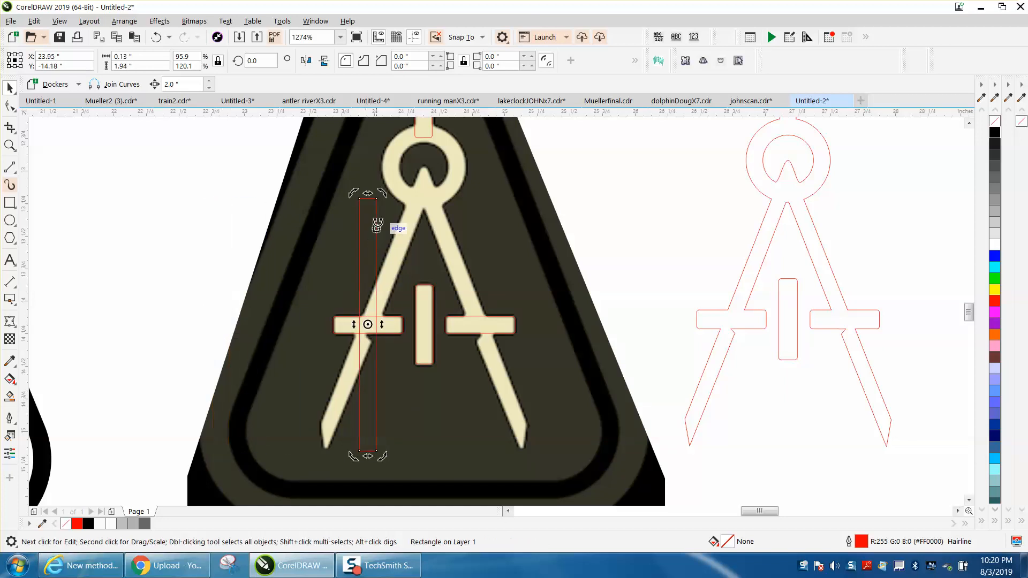
pyautogui.moveTo(368, 200); pyautogui.dragTo(425, 211)
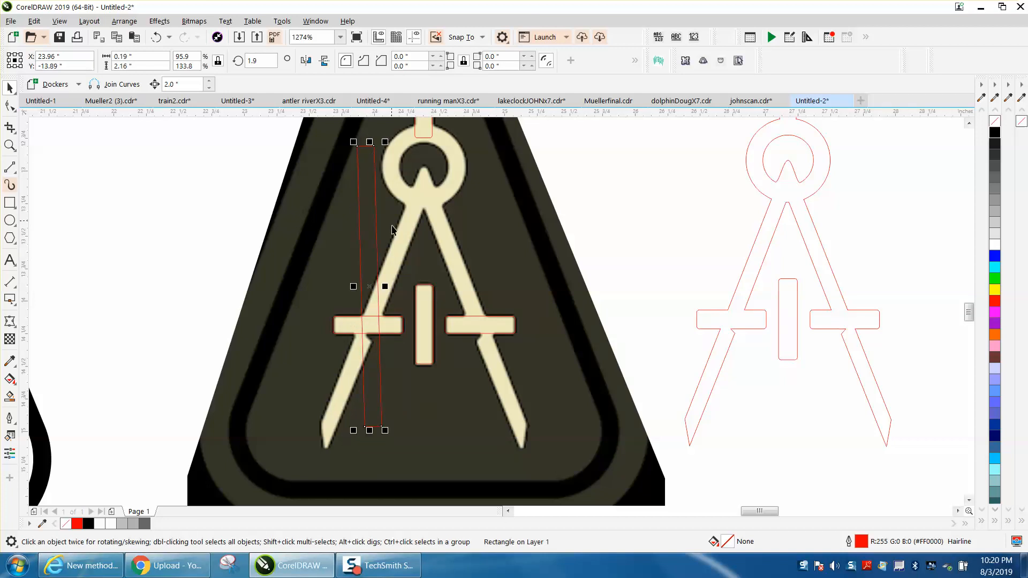
# Step: Rotate the narrow rectangle to match the left leg's angle using its rotate handles
pyautogui.click(384, 287)
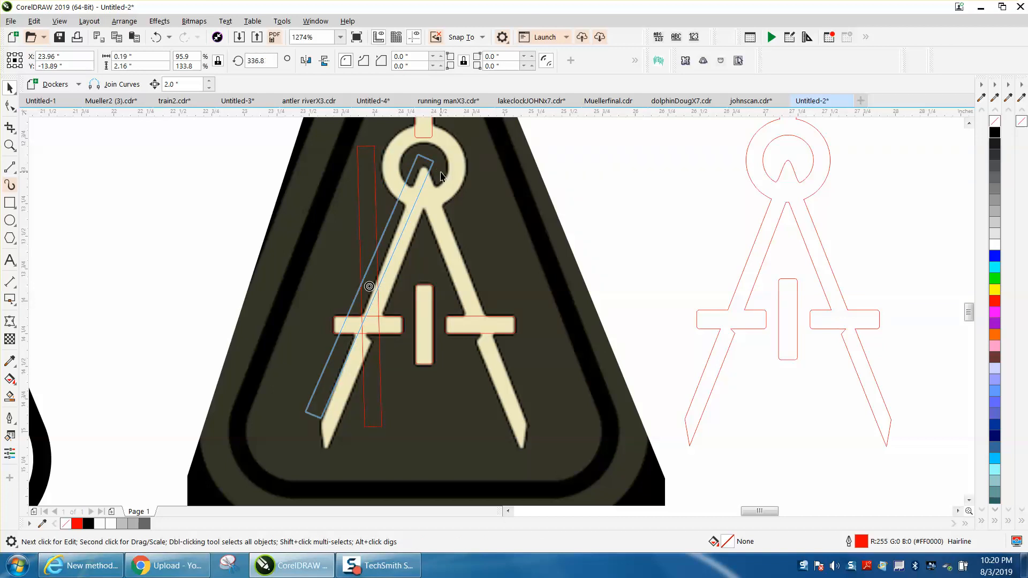
pyautogui.click(402, 244)
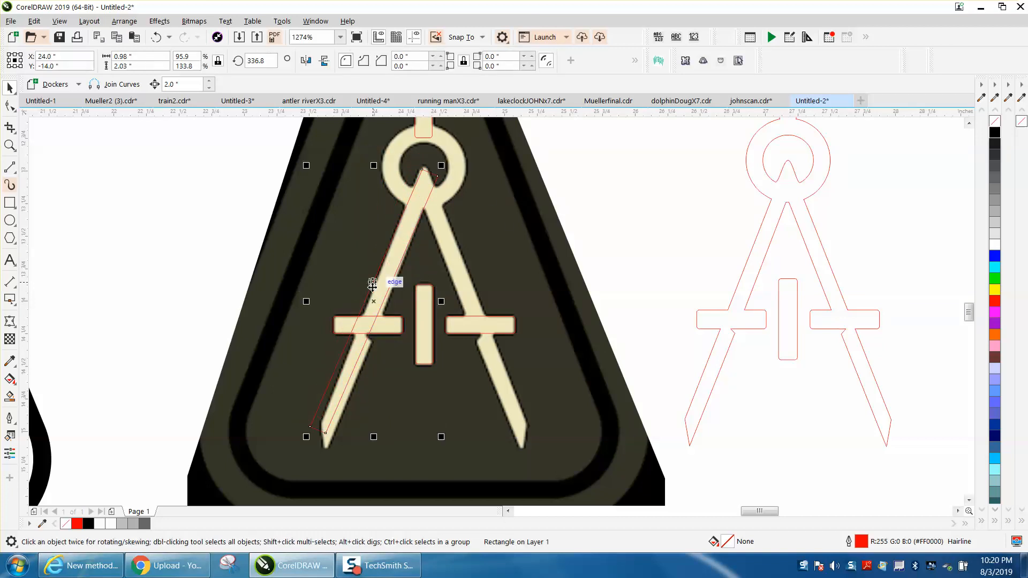
pyautogui.click(374, 301)
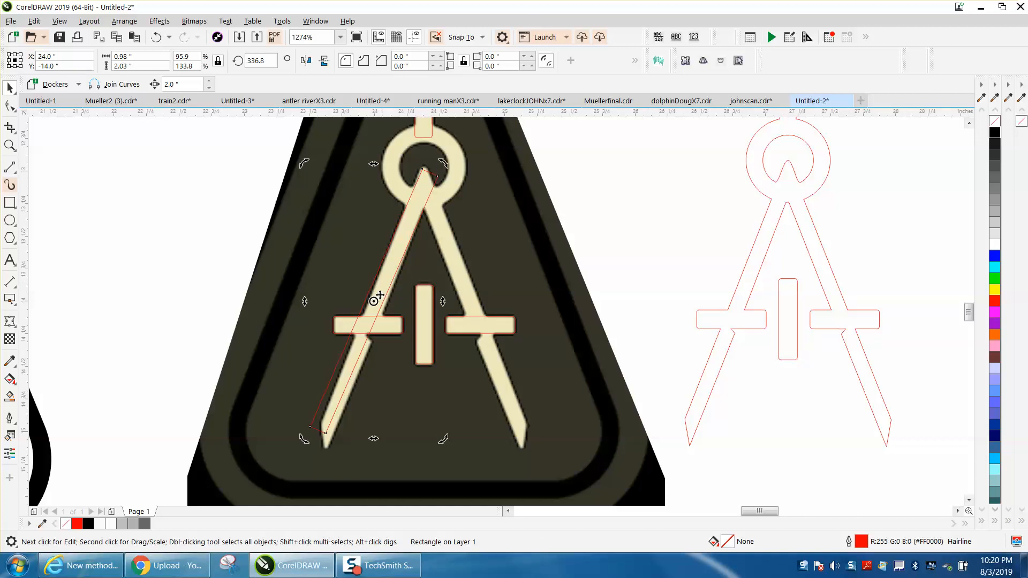
pyautogui.moveTo(430, 182)
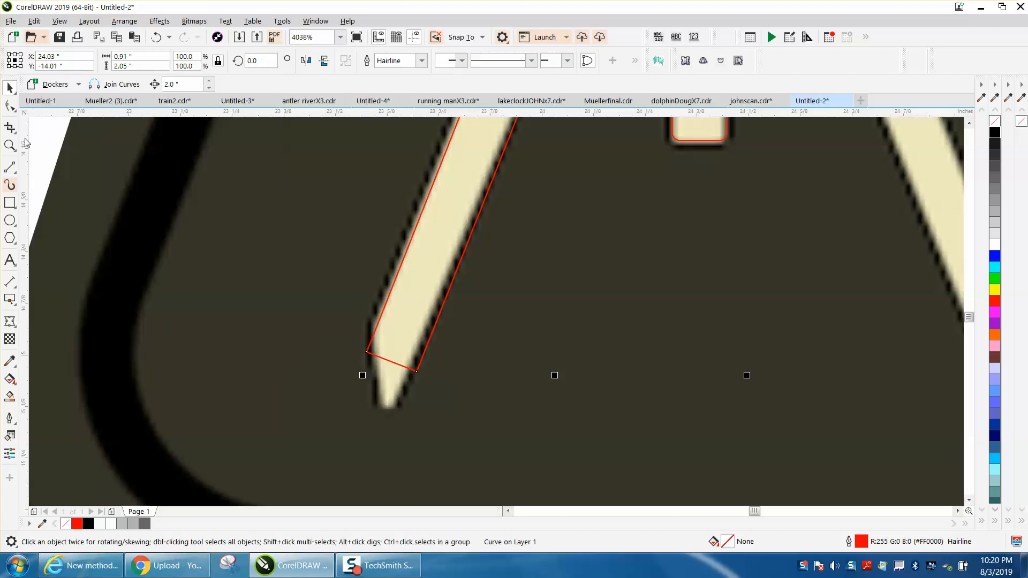
# Step: Node-edit the rectangle, pulling its bottom corner toward the leg's pointed tip
pyautogui.click(9, 106)
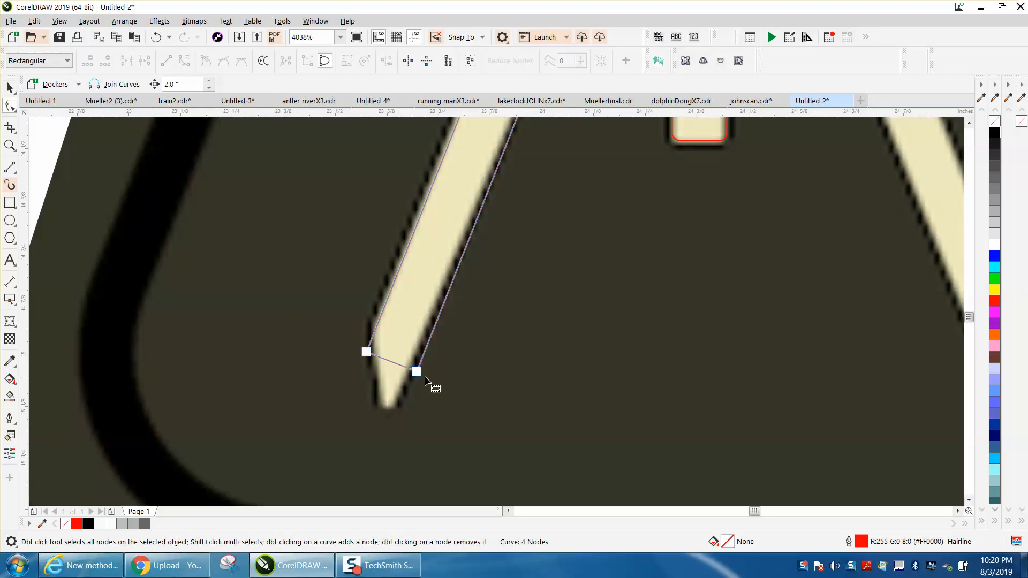
pyautogui.moveTo(416, 372); pyautogui.dragTo(407, 393)
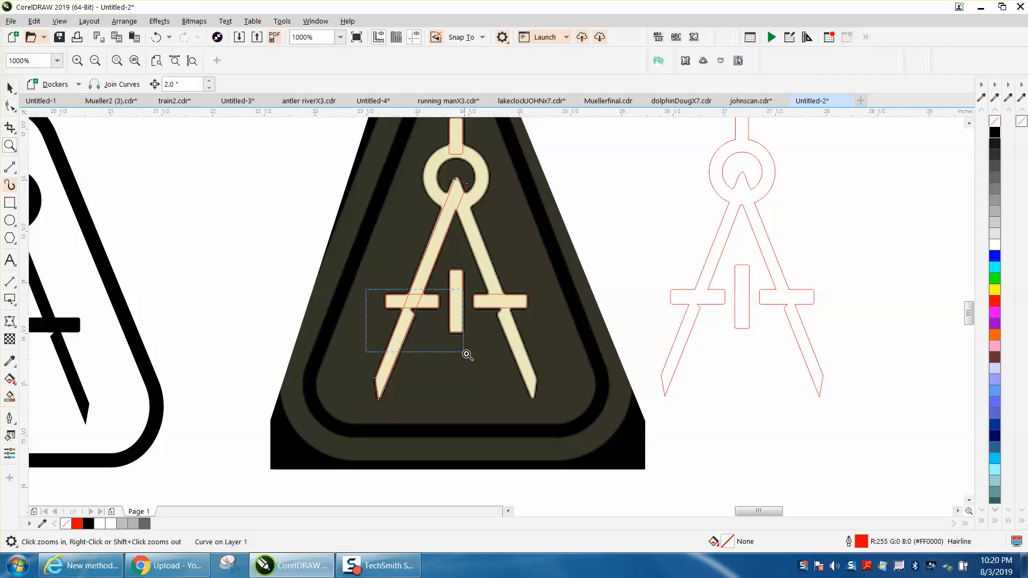
pyautogui.click(468, 354)
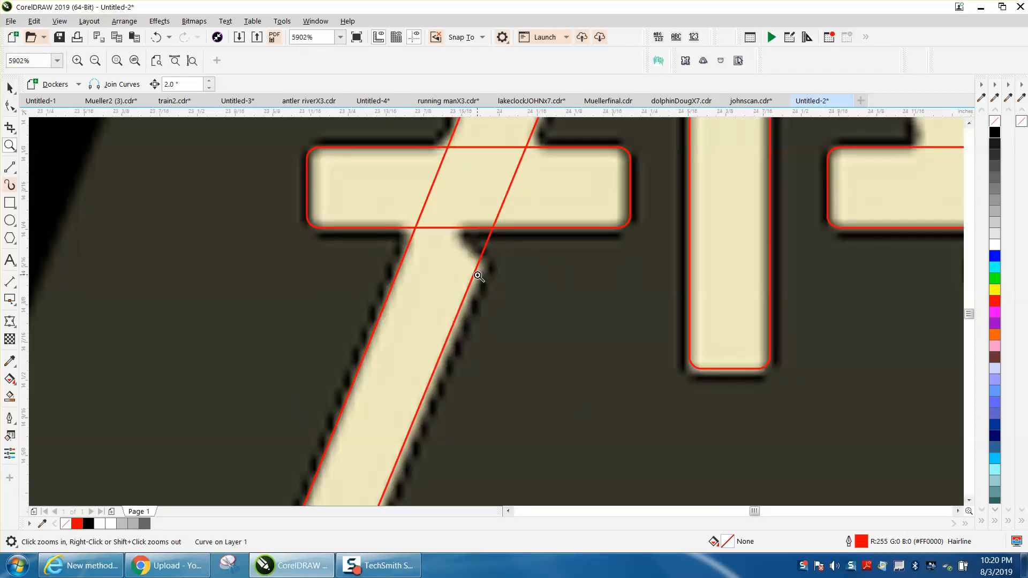
pyautogui.moveTo(389, 216)
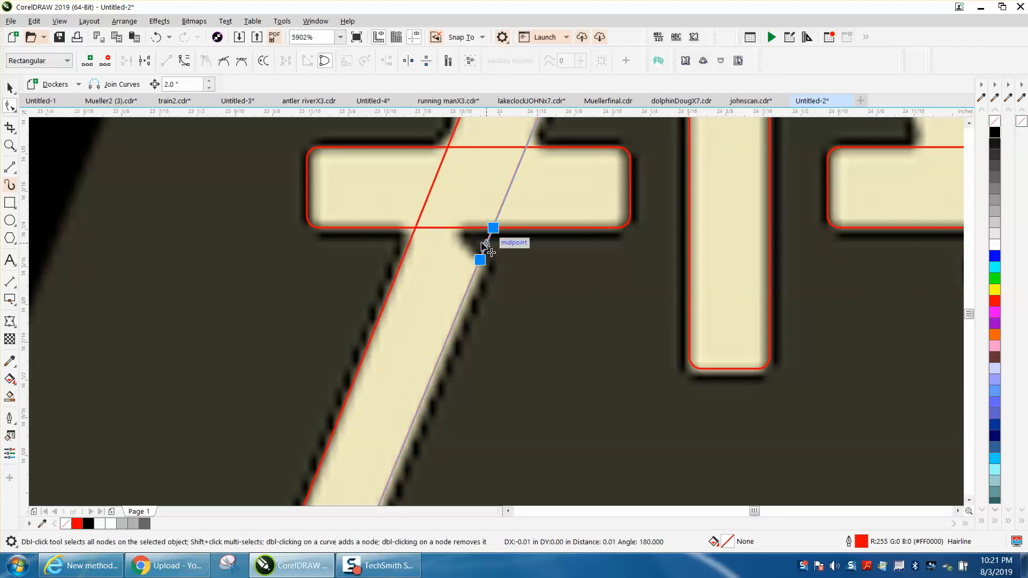
# Step: Add a node at the leg-crossbar junction and move it into the inner corner
pyautogui.click(493, 227)
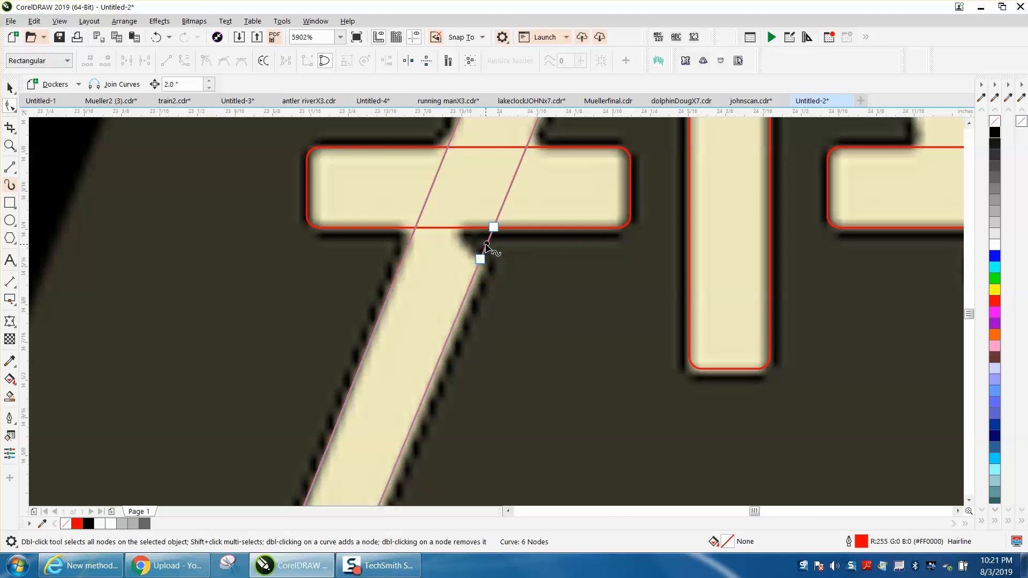
pyautogui.doubleClick(485, 244)
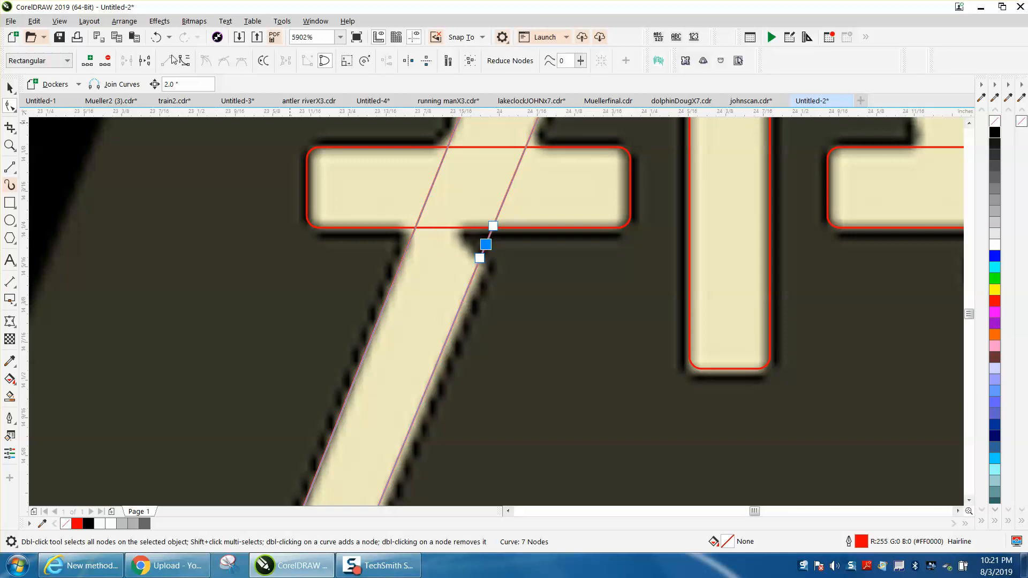
pyautogui.doubleClick(486, 244)
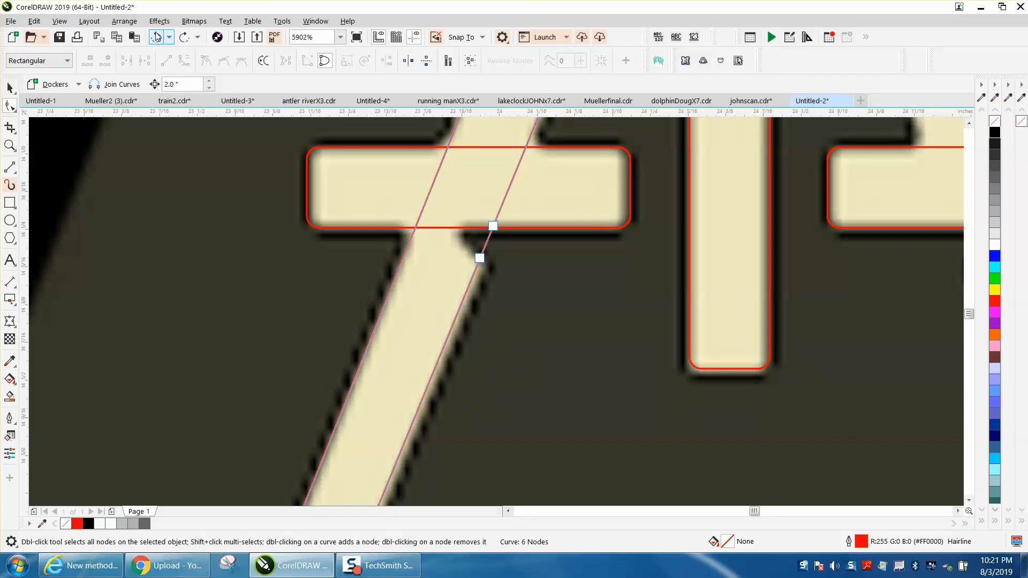
pyautogui.click(480, 259)
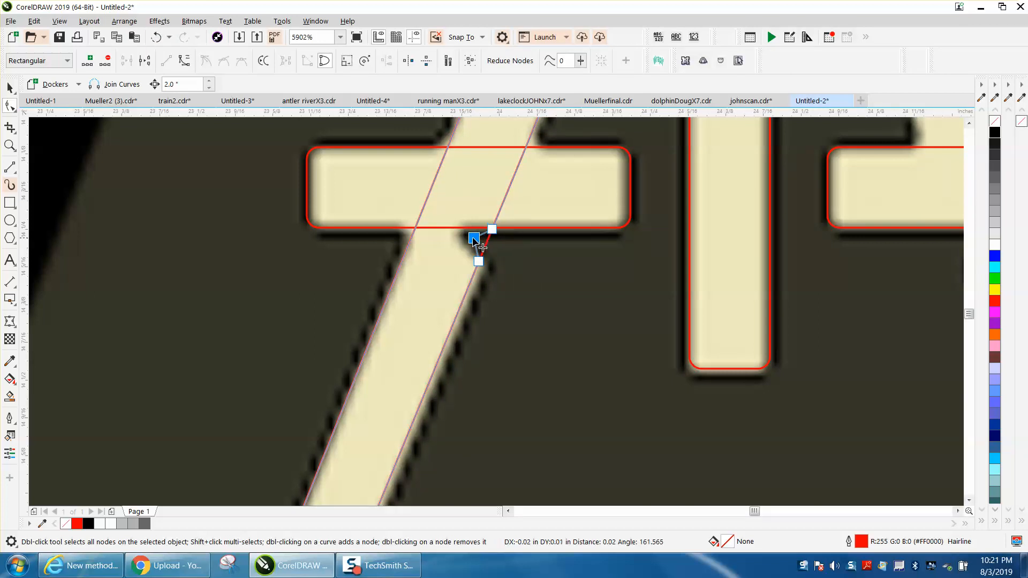
pyautogui.moveTo(474, 237); pyautogui.dragTo(462, 235)
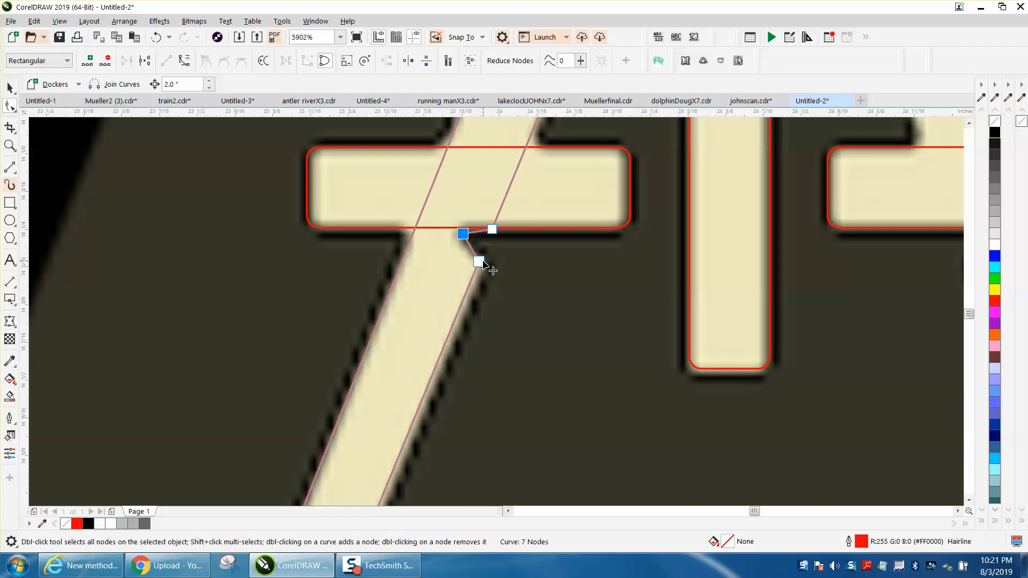
pyautogui.click(478, 261)
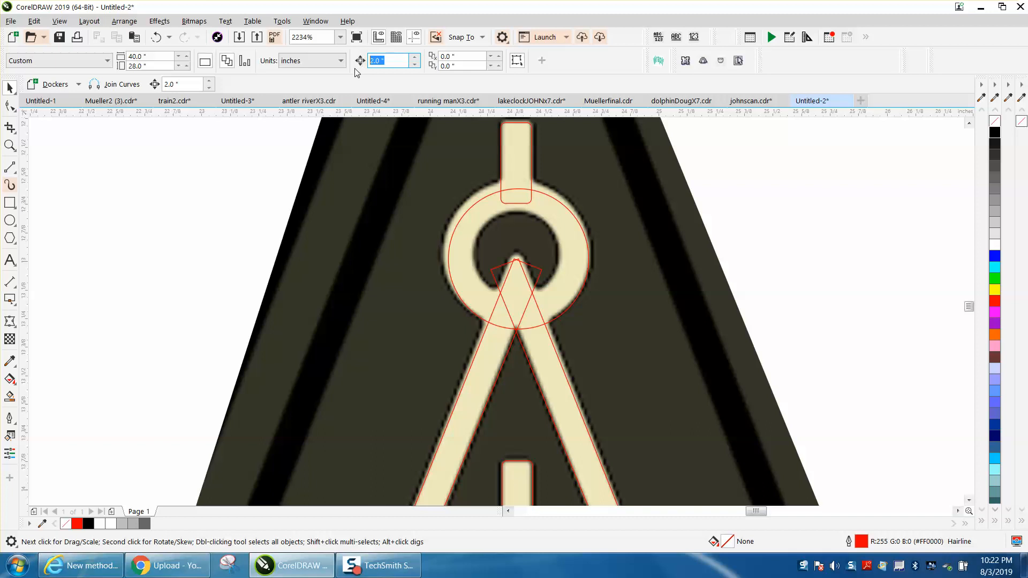
# Step: Set the nudge distance to 0.001 inch and select the circle around the compass ring
pyautogui.write('.001')
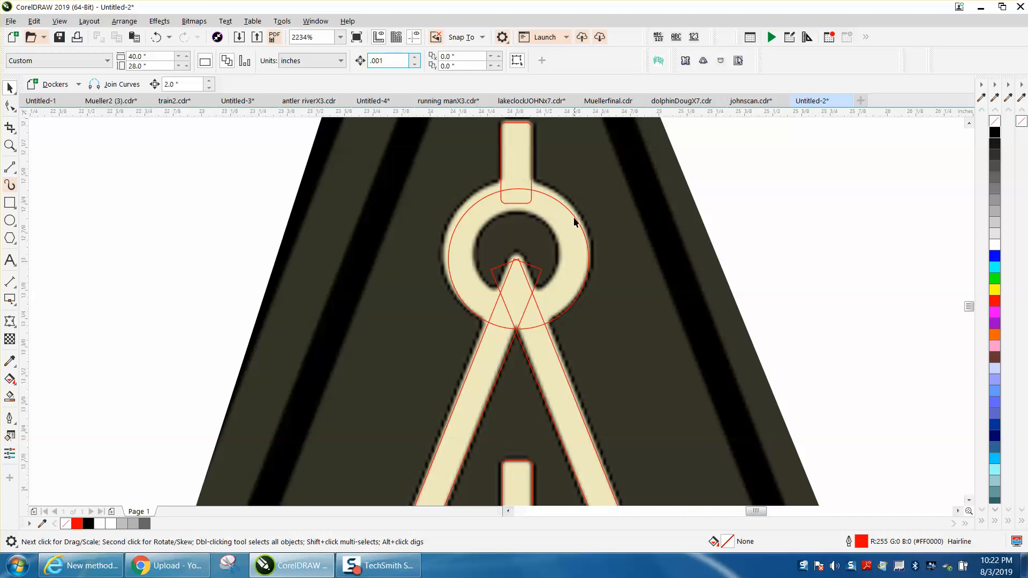
pyautogui.click(515, 222)
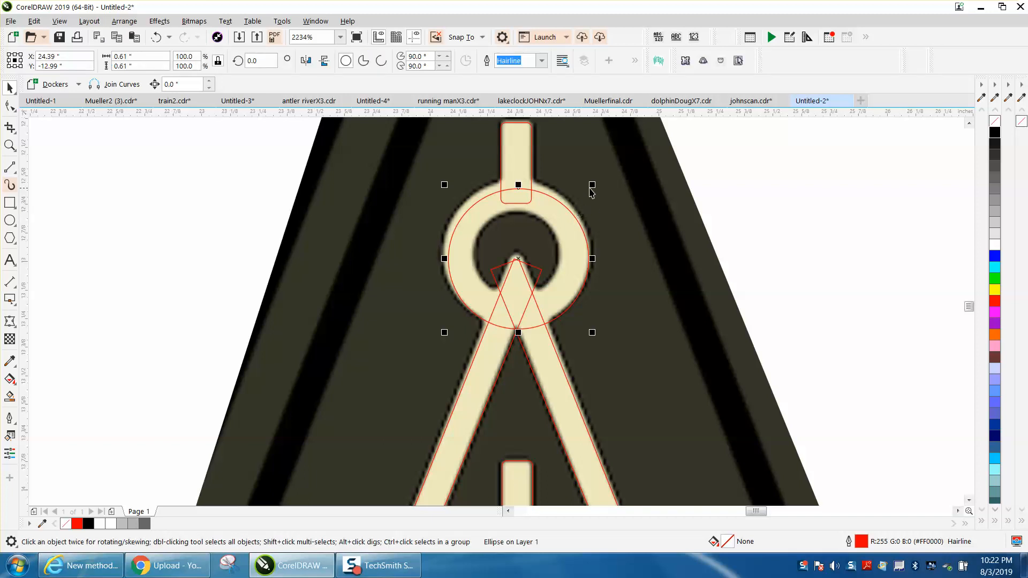
pyautogui.moveTo(592, 185)
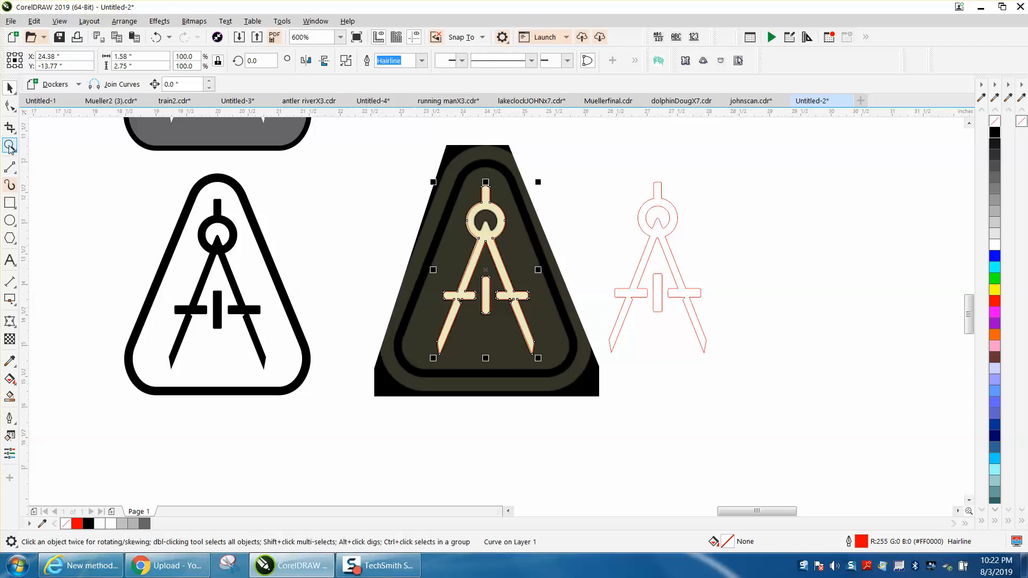
pyautogui.click(9, 145)
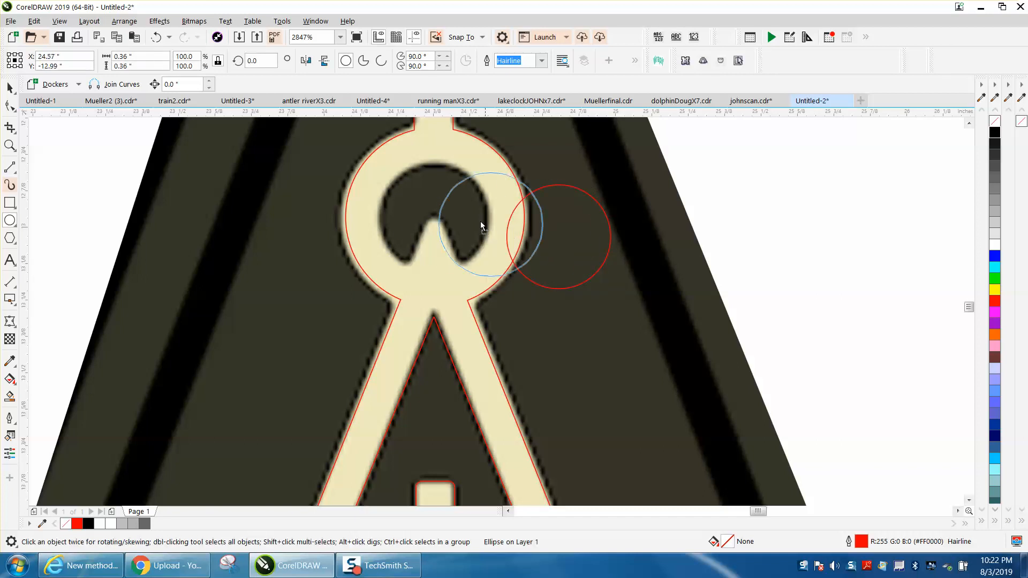
# Step: Move the circle into the ring's inner hole and reshape its bottom along the notch
pyautogui.moveTo(481, 226); pyautogui.dragTo(435, 222)
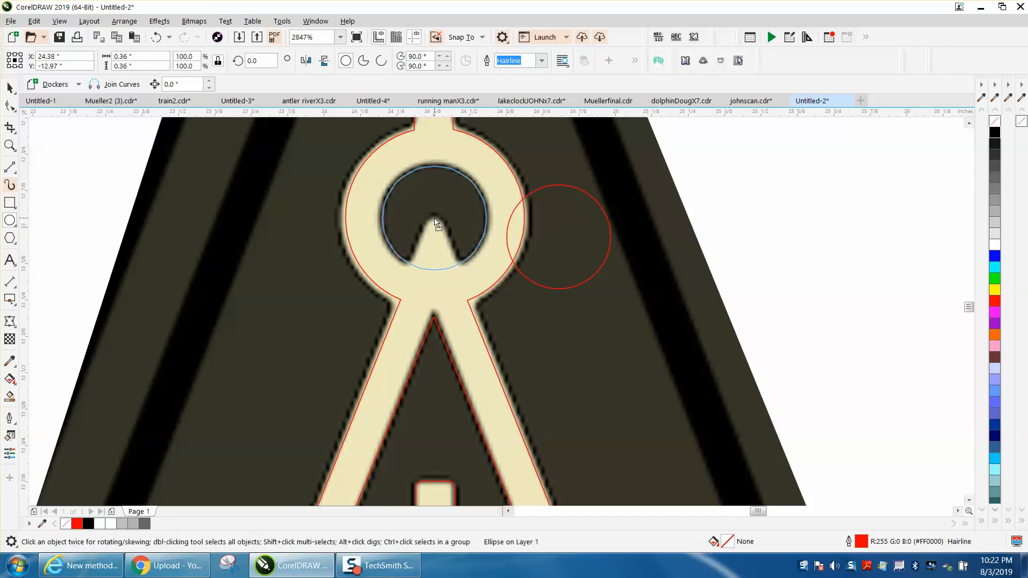
pyautogui.click(432, 218)
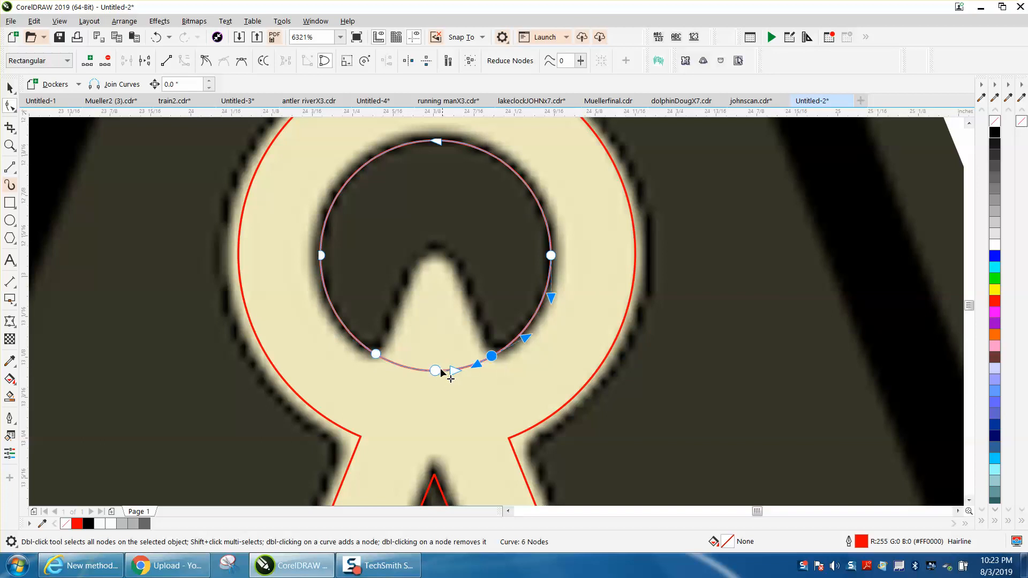
pyautogui.moveTo(434, 372); pyautogui.dragTo(435, 255)
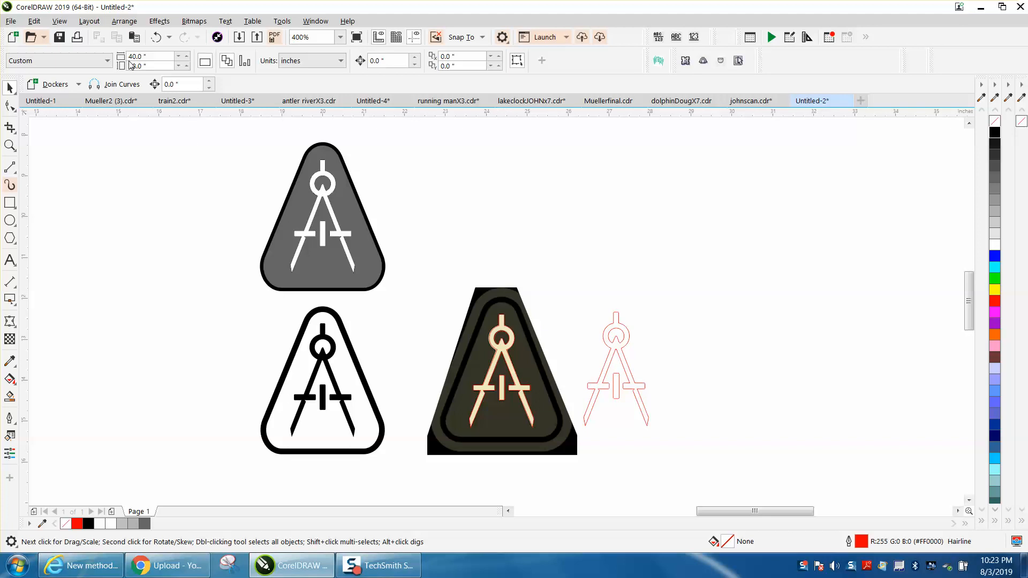
# Step: Select the clip art bitmap and zoom in on the traced outlines
pyautogui.click(125, 21)
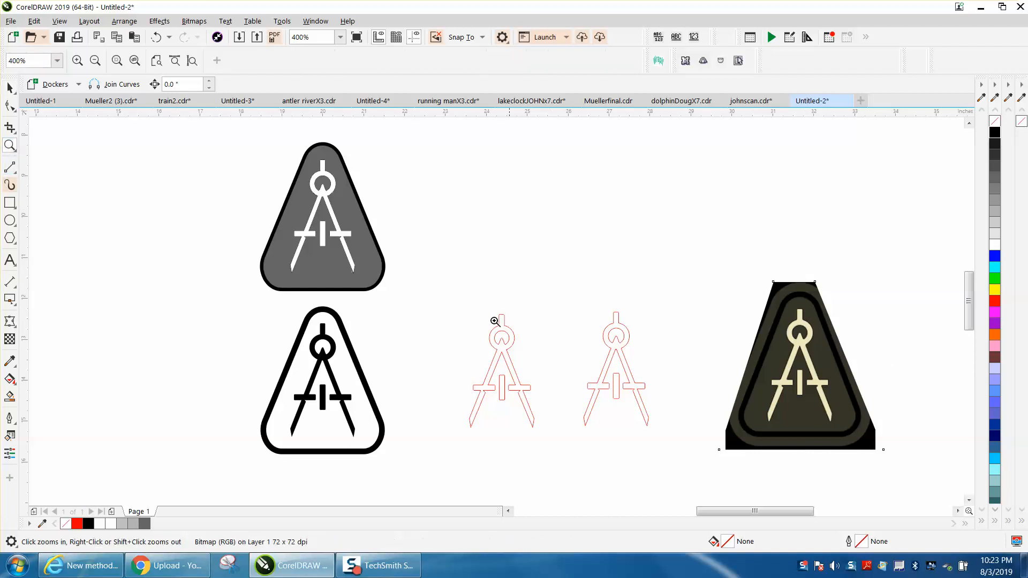
pyautogui.click(495, 321)
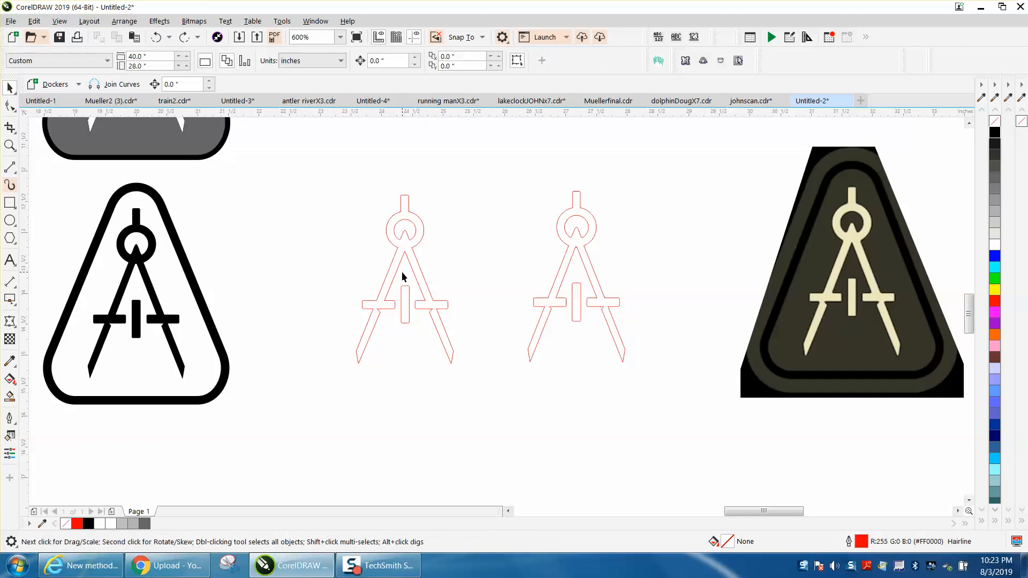
pyautogui.click(404, 276)
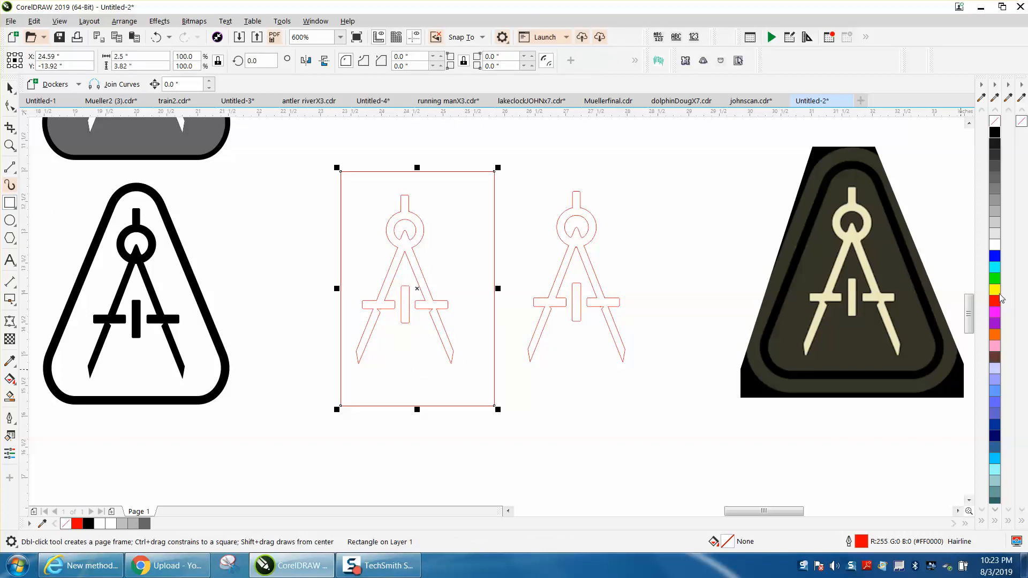
pyautogui.click(994, 290)
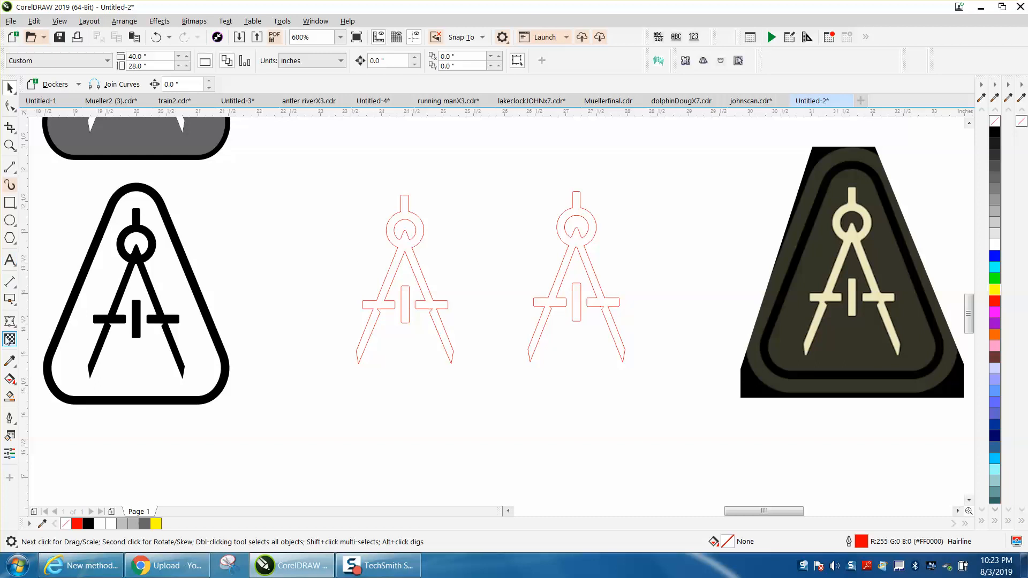
# Step: Smart Fill the left compass outline solid black with no outline and select the result
pyautogui.click(9, 340)
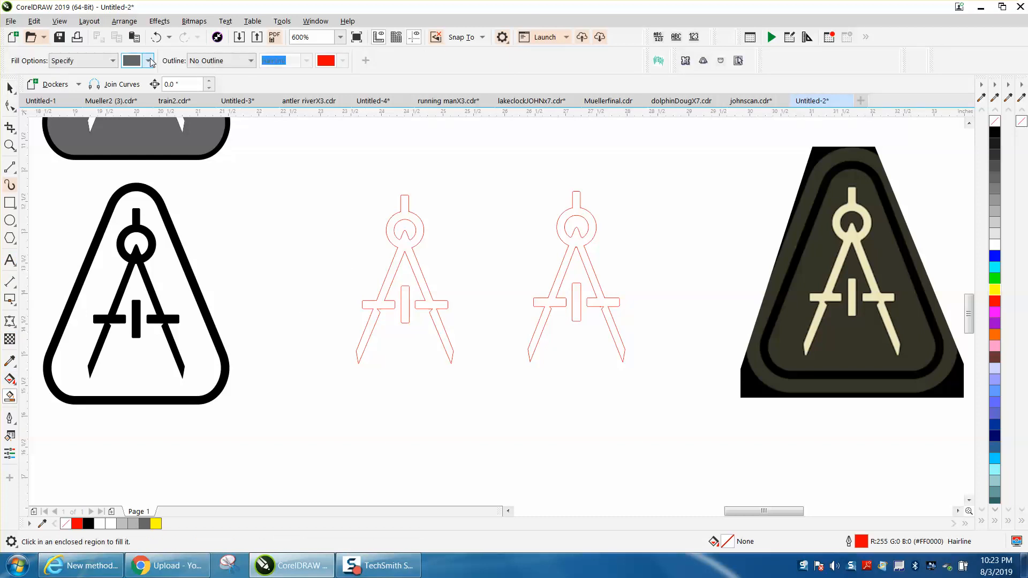
pyautogui.click(150, 60)
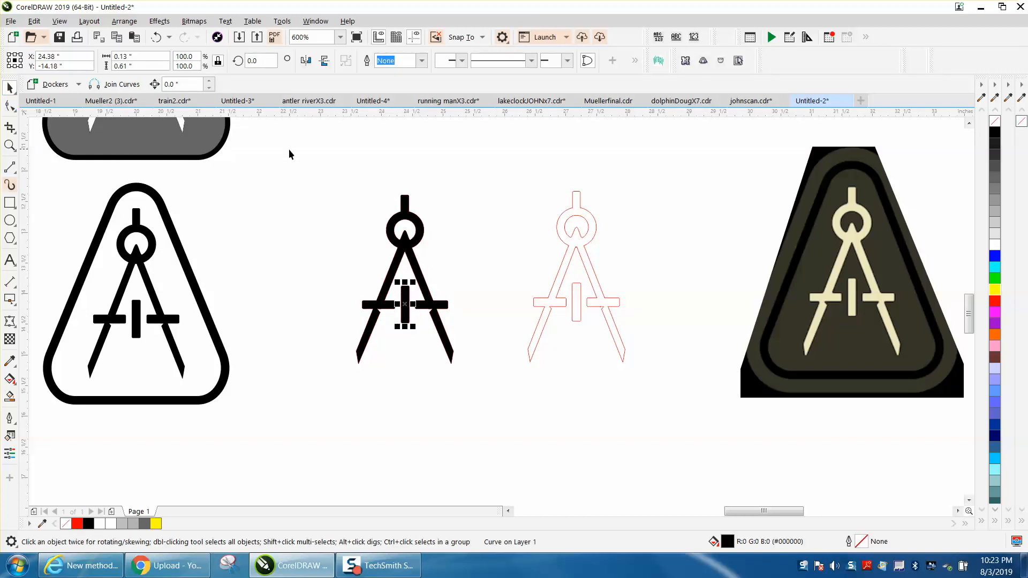
pyautogui.click(405, 302)
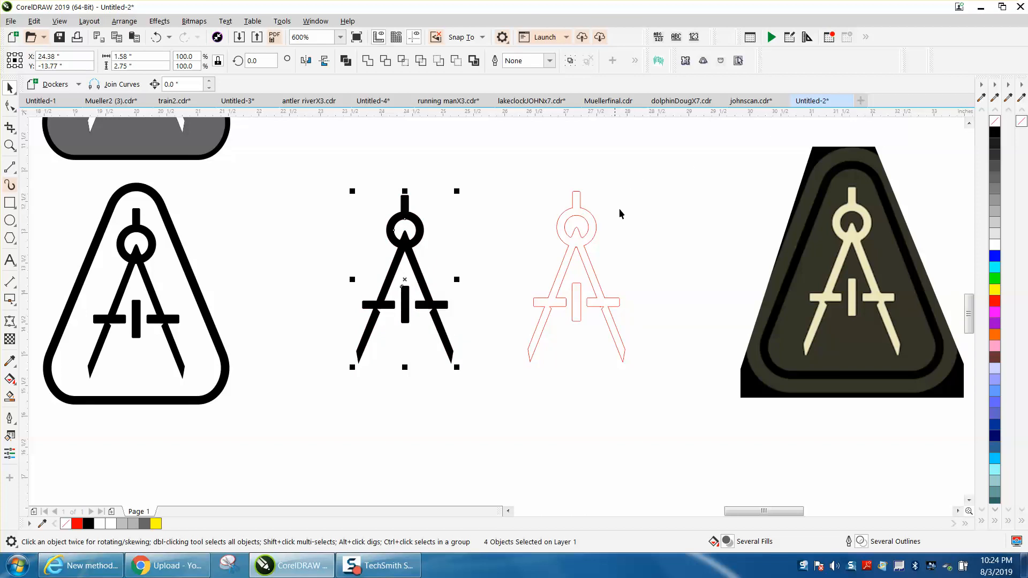
pyautogui.moveTo(807, 234)
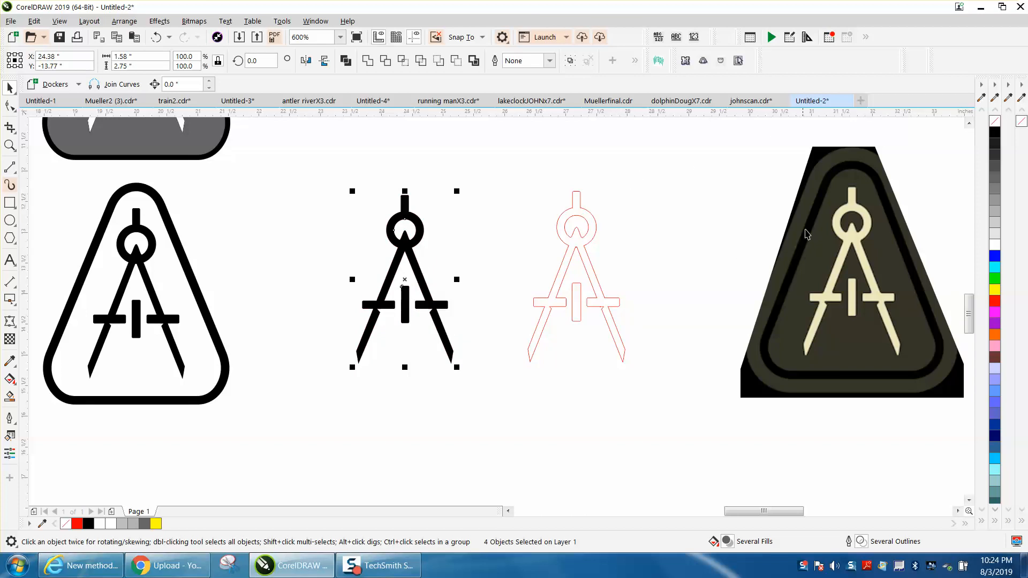
pyautogui.moveTo(122, 211)
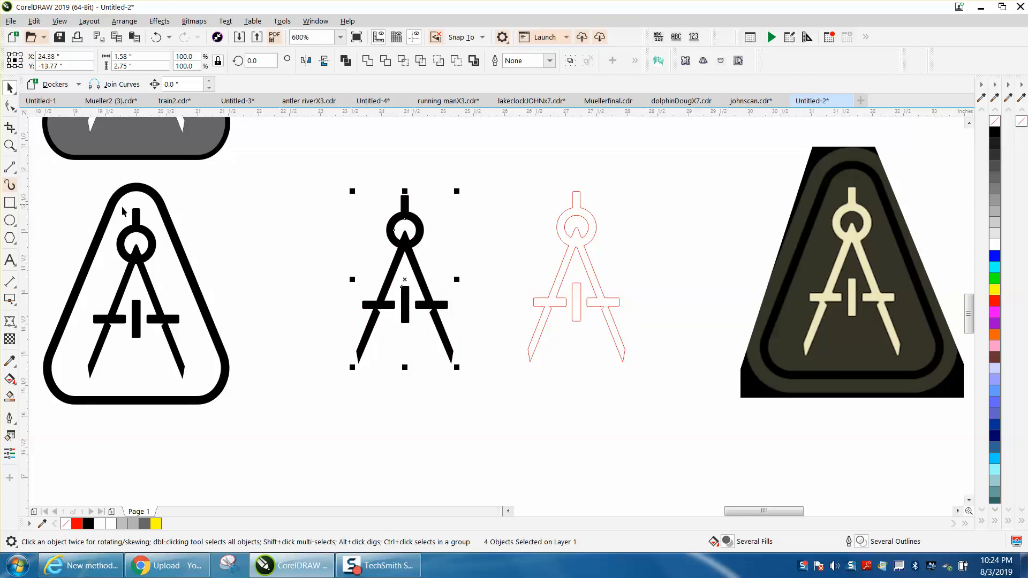
pyautogui.moveTo(162, 344)
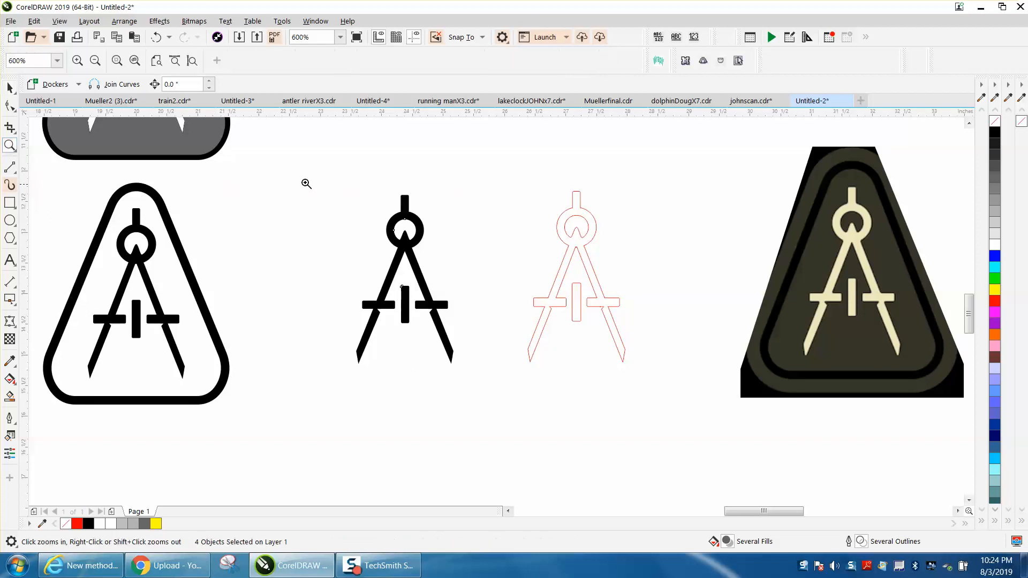
pyautogui.click(307, 183)
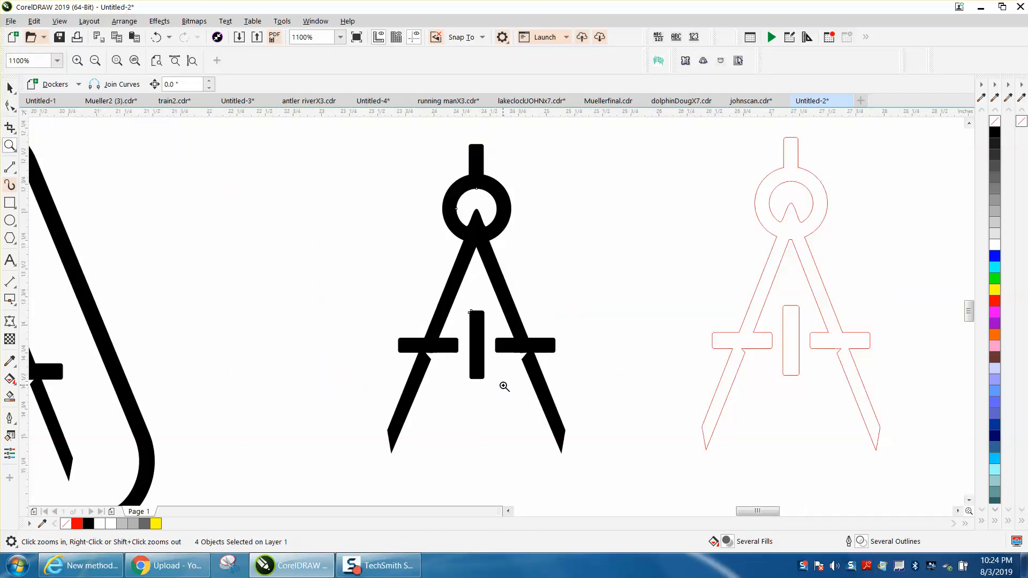